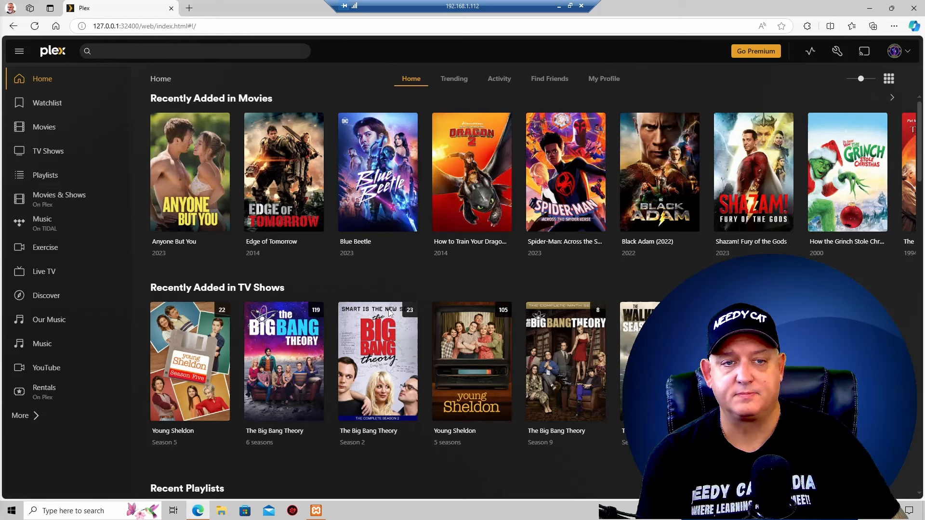
mouse_move(221, 273)
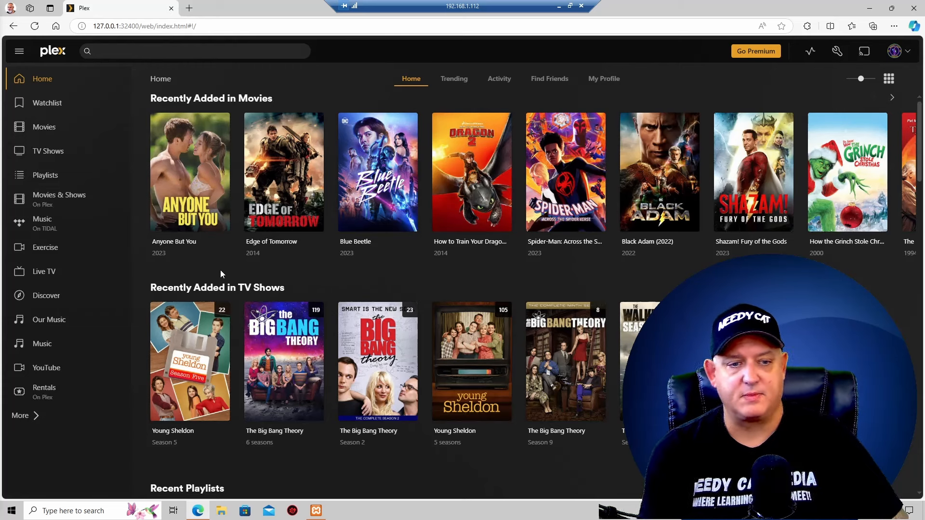
mouse_move(35, 79)
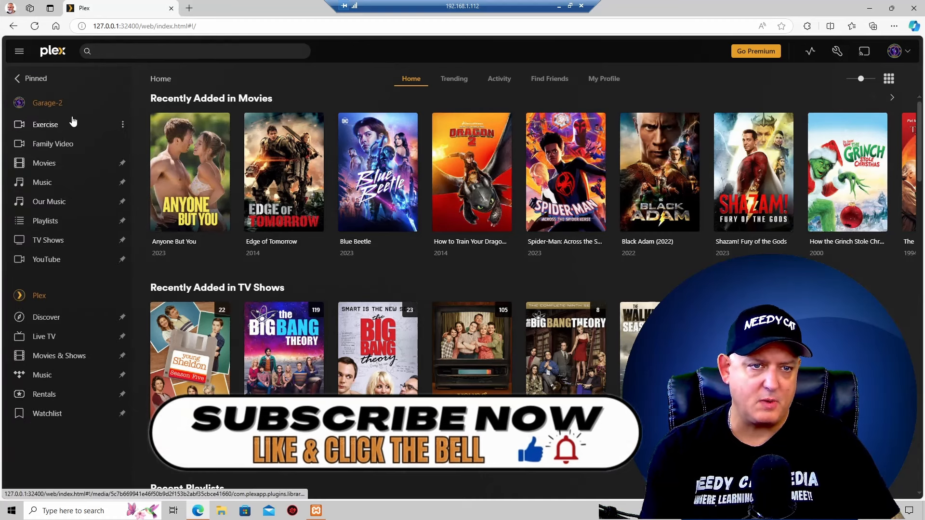
mouse_move(50, 106)
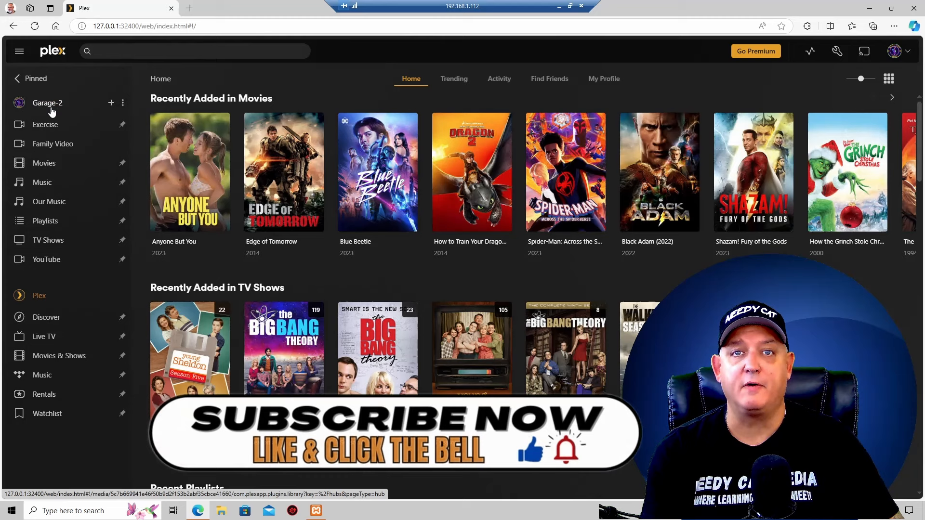
mouse_move(47, 112)
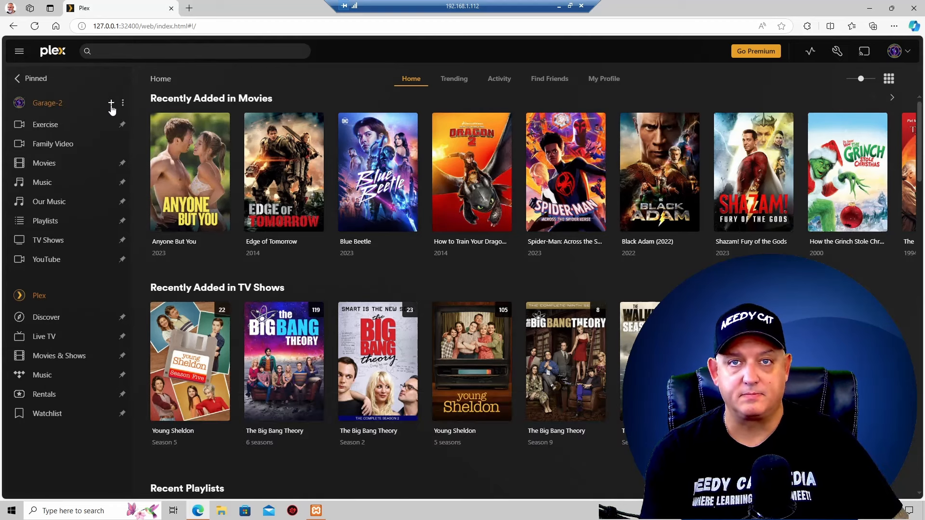
Step: Add a new Photos library to the Garage-2 server named 'Family Photos'
click(110, 104)
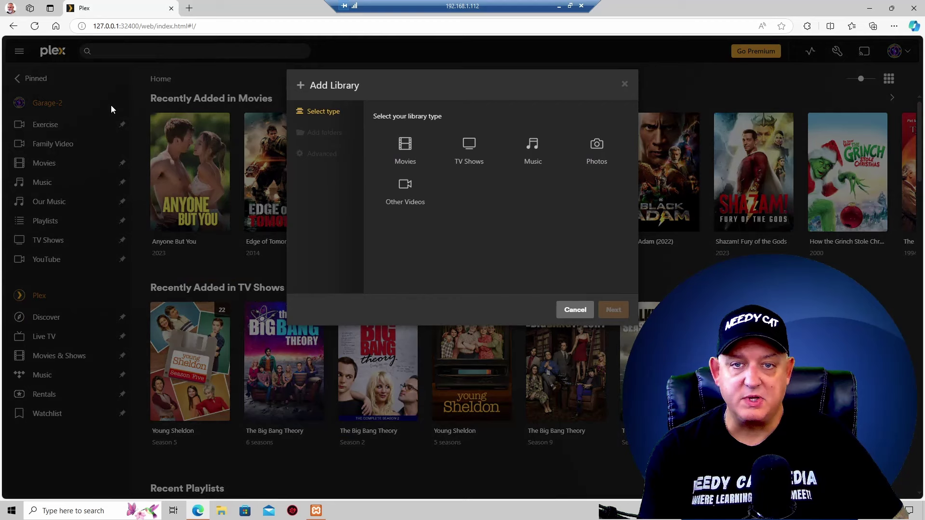
mouse_move(442, 236)
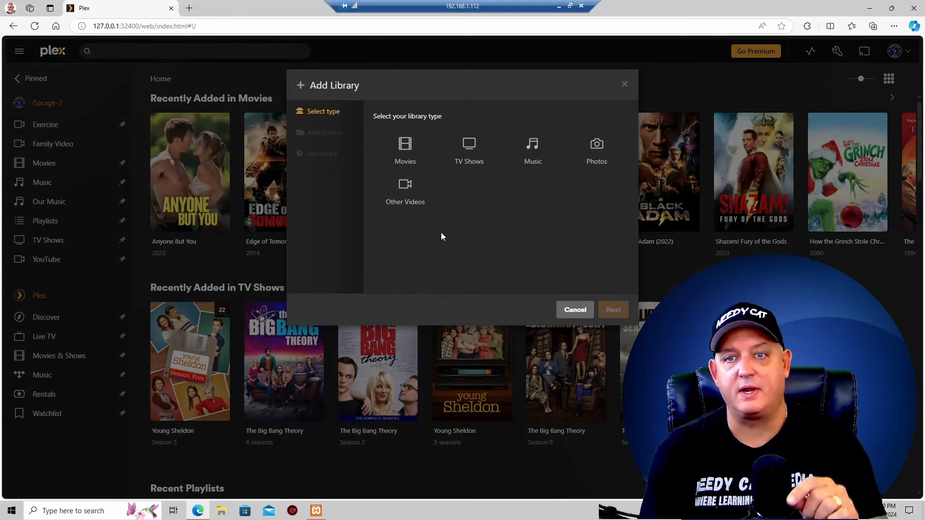
mouse_move(538, 236)
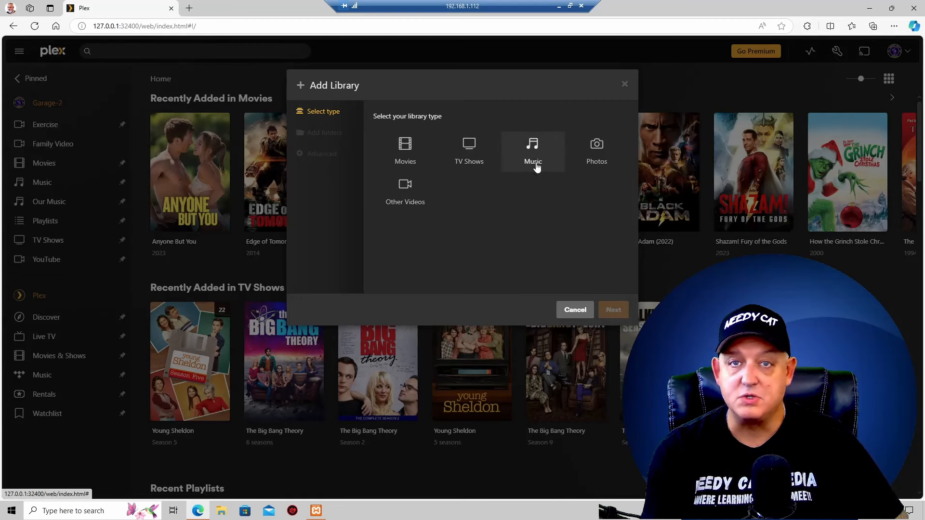
mouse_move(507, 145)
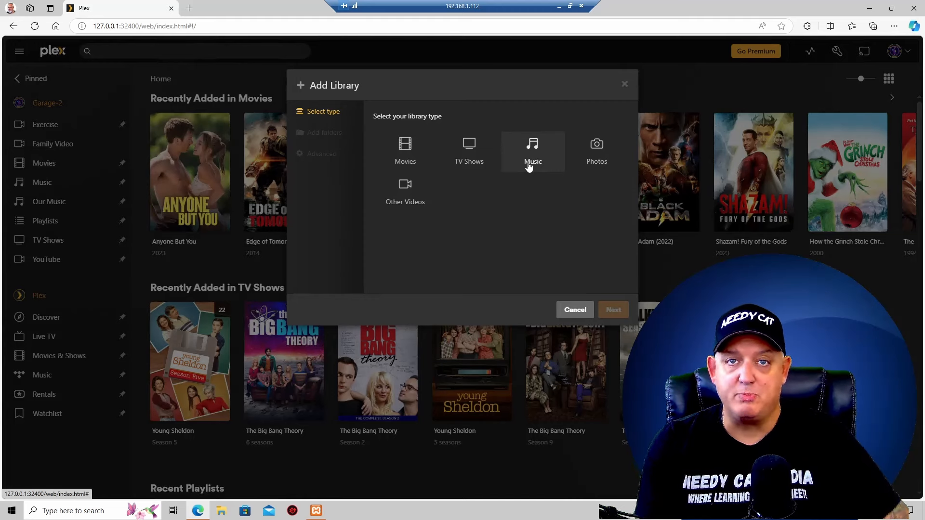
mouse_move(597, 160)
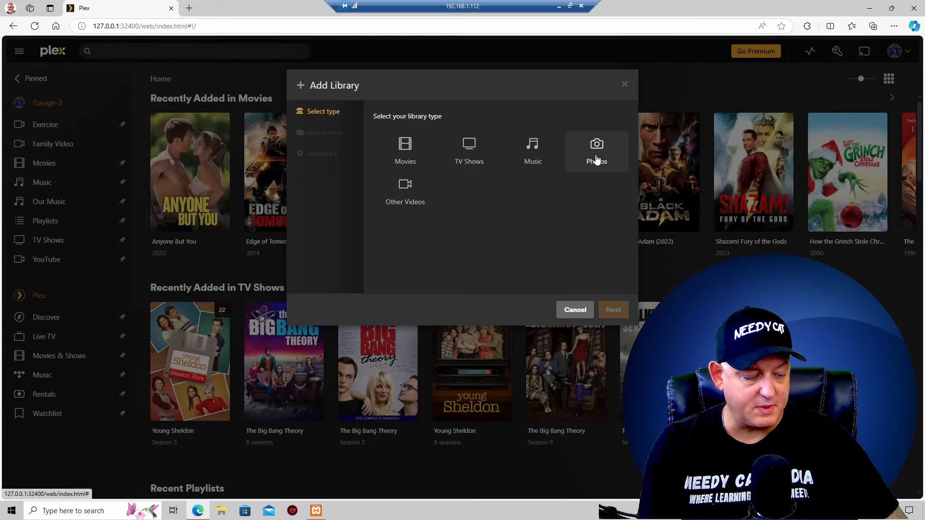
click(596, 151)
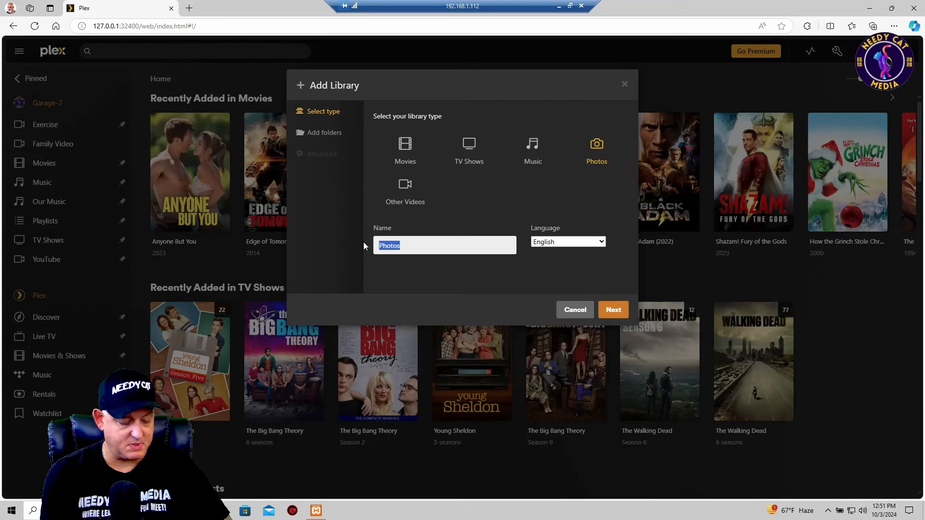
text(Family)
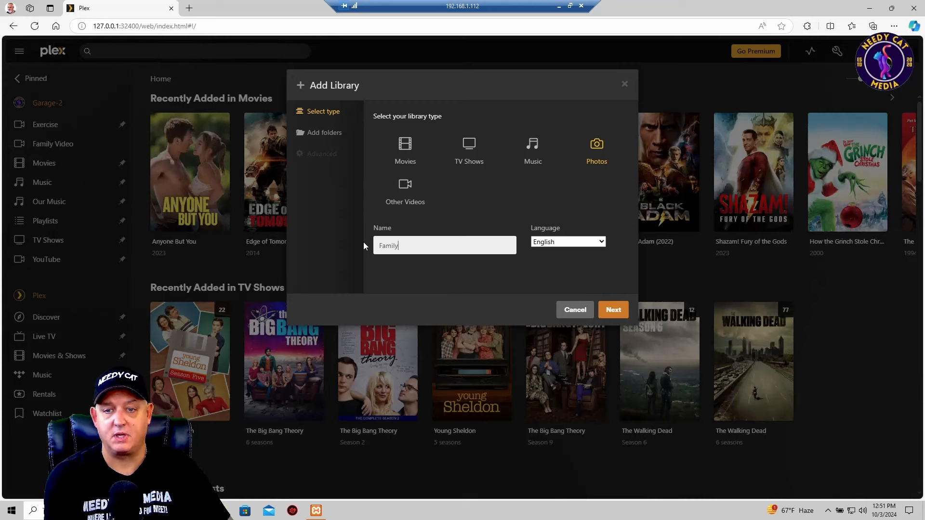
text(Photos)
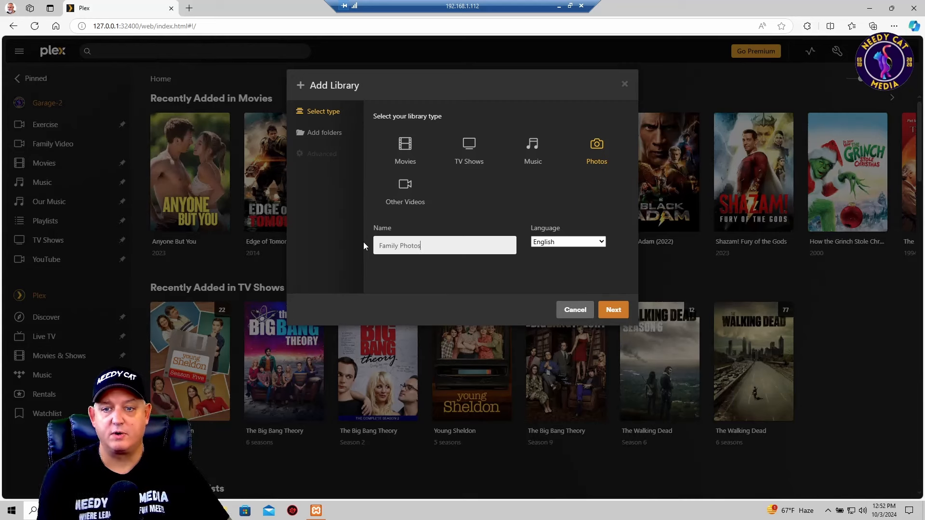
mouse_move(557, 253)
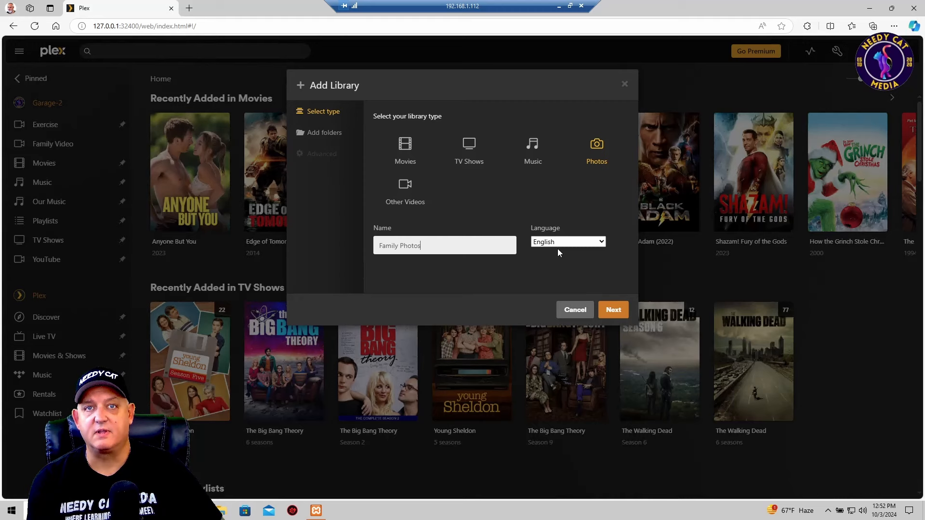
mouse_move(568, 264)
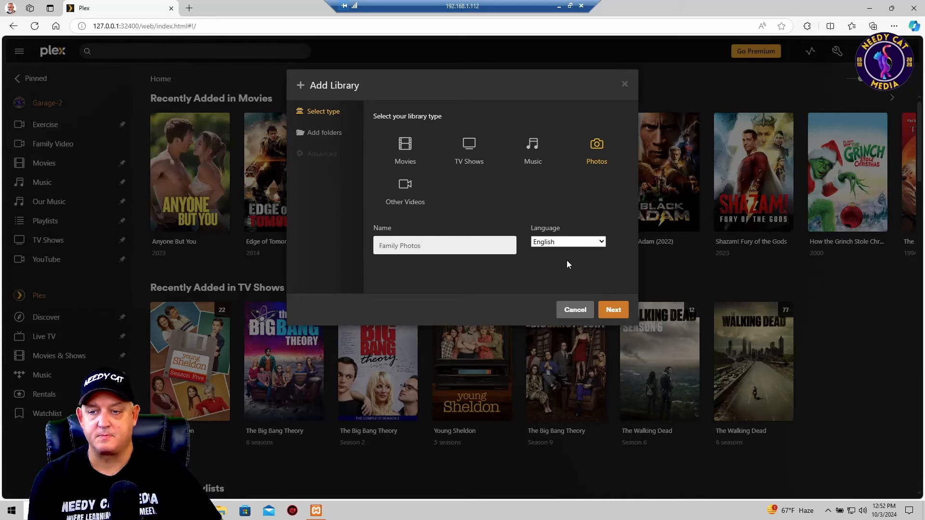
Step: Advance the Family Photos library setup to the Add folders step
click(613, 310)
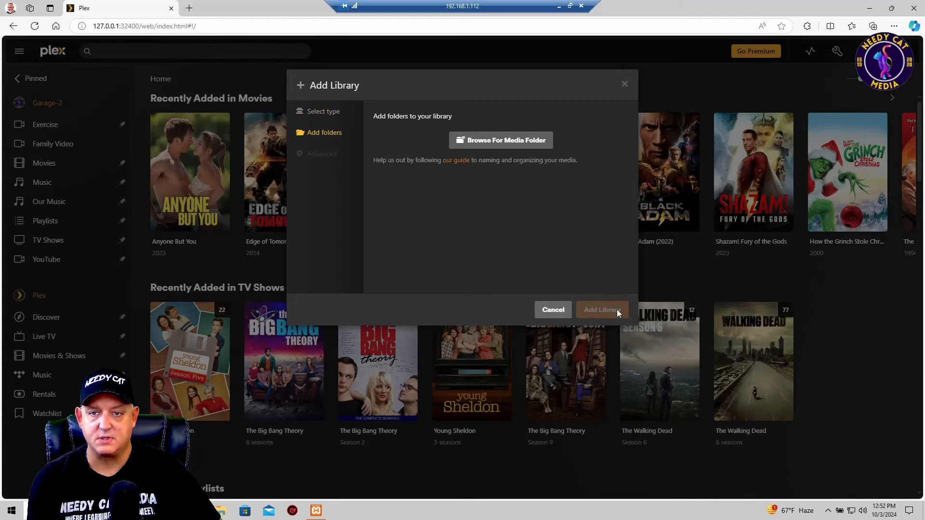
mouse_move(536, 235)
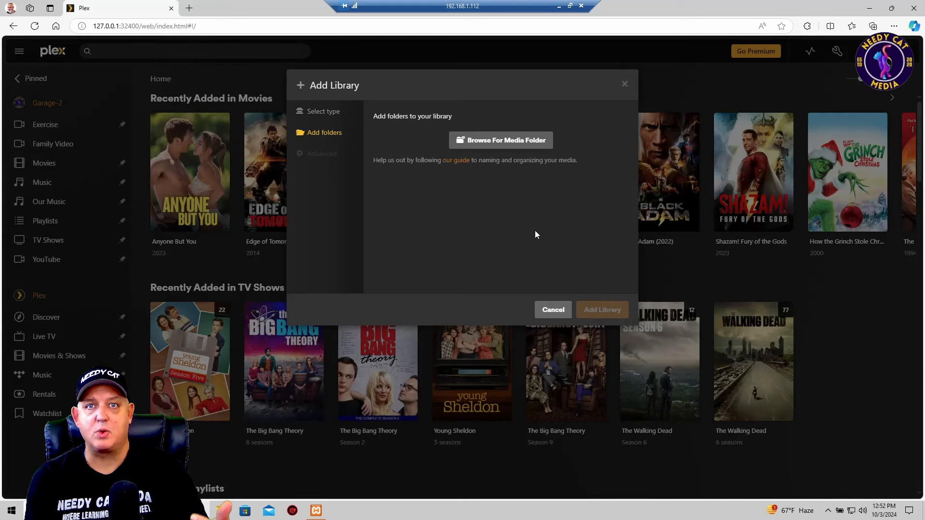
mouse_move(478, 149)
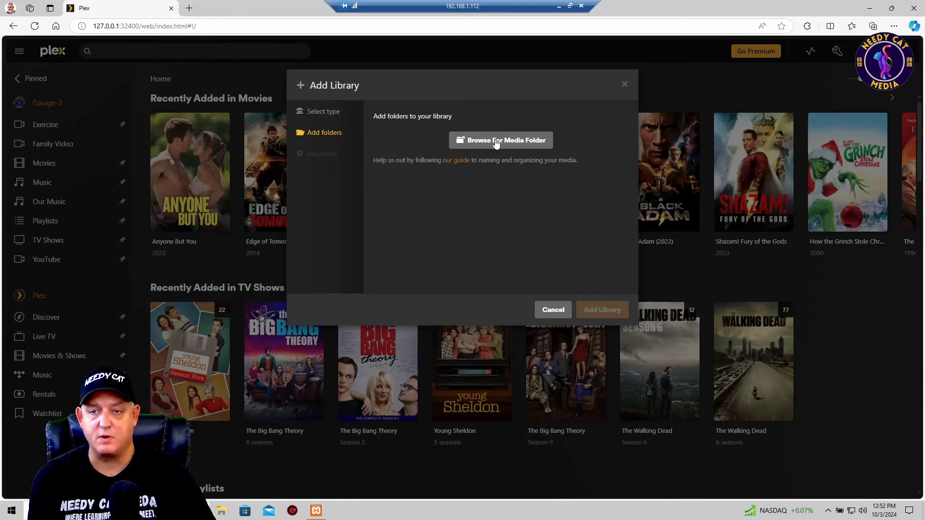
Step: Add X:\Picture Backup as the library's media folder
click(500, 141)
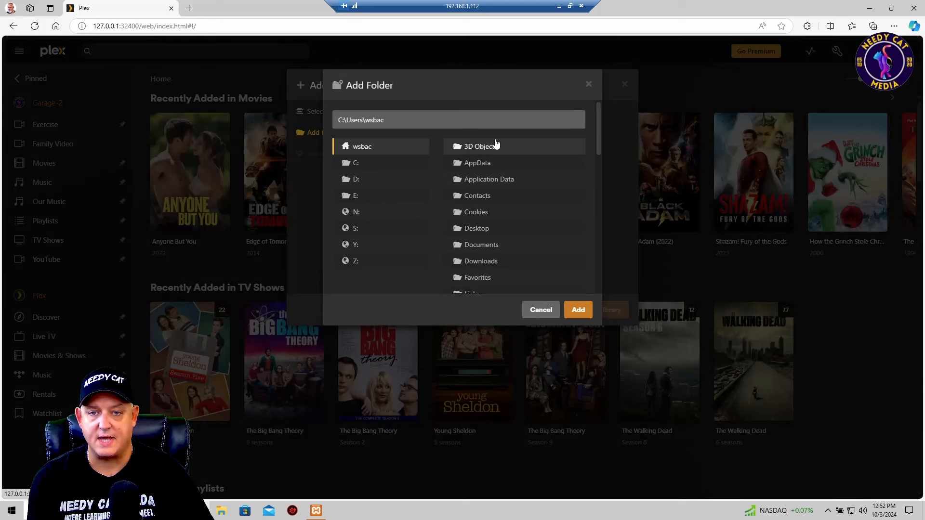
mouse_move(372, 149)
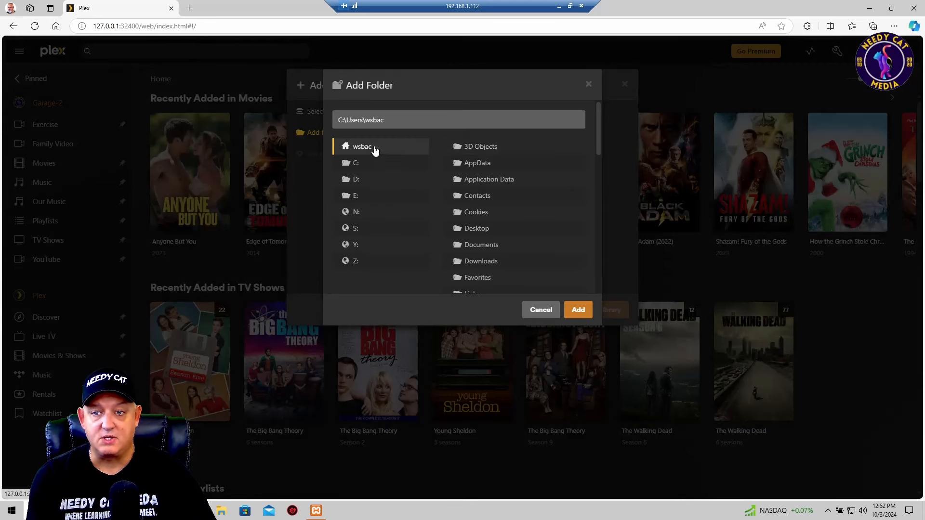
mouse_move(356, 261)
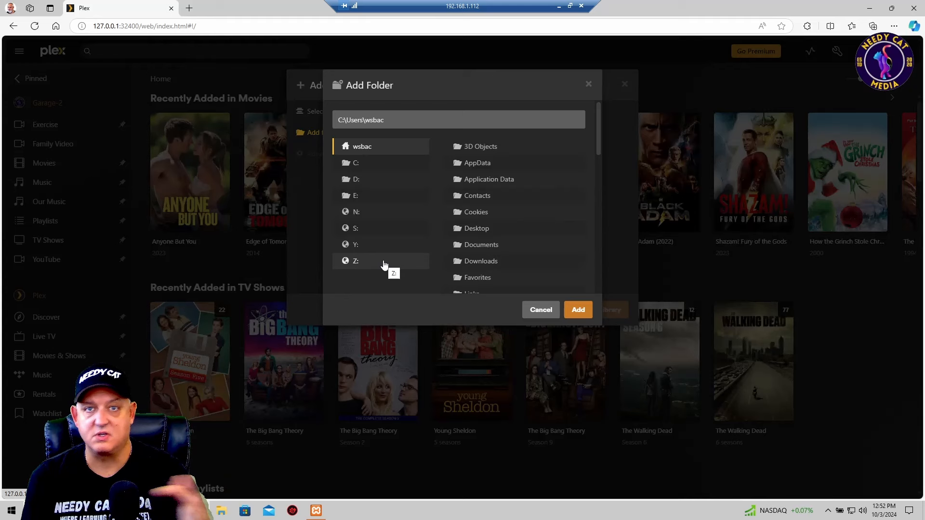
mouse_move(377, 231)
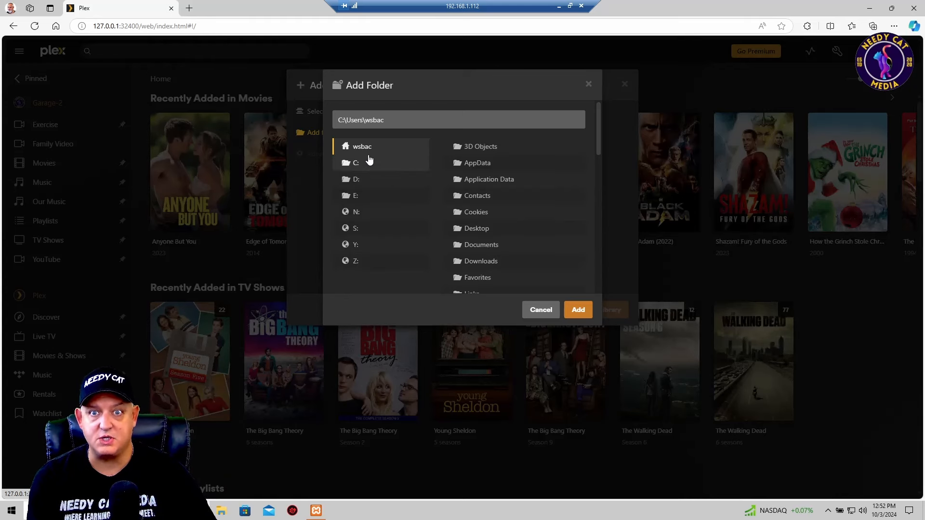
mouse_move(365, 178)
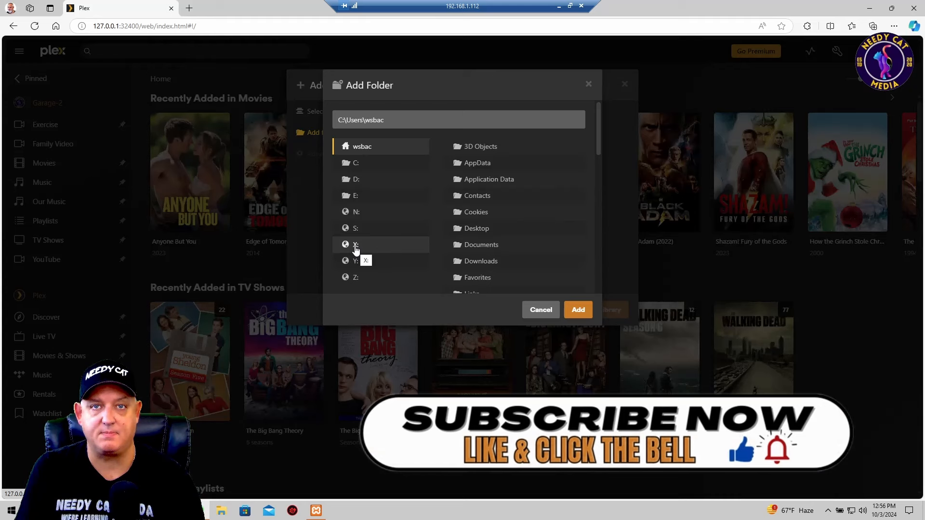
click(355, 245)
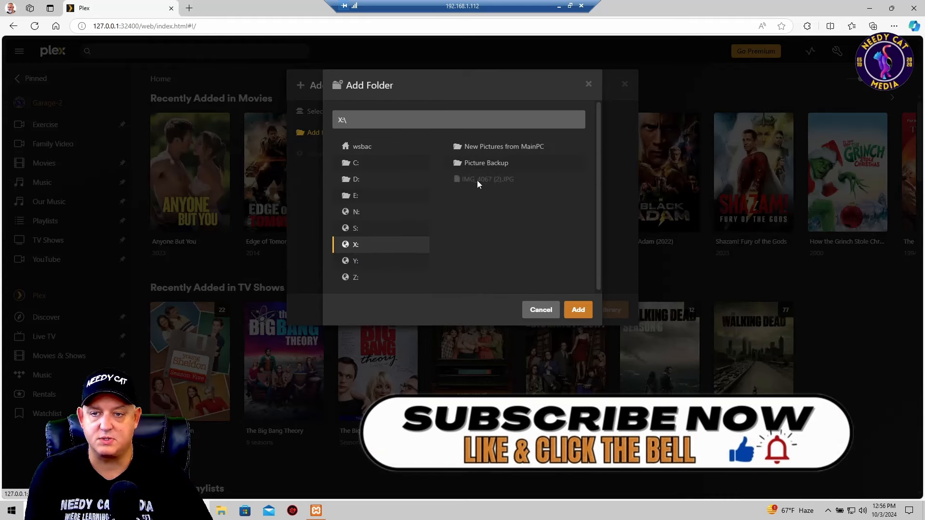
click(485, 163)
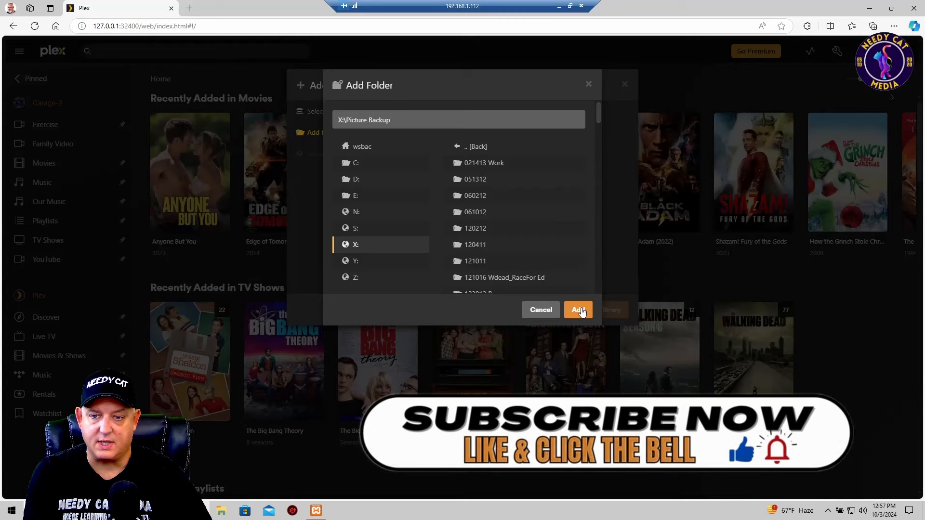
click(578, 309)
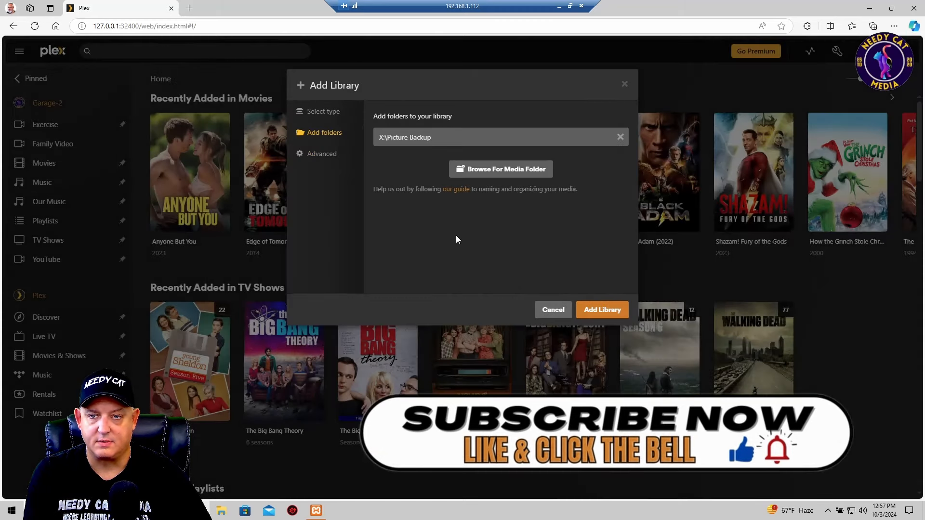
mouse_move(463, 266)
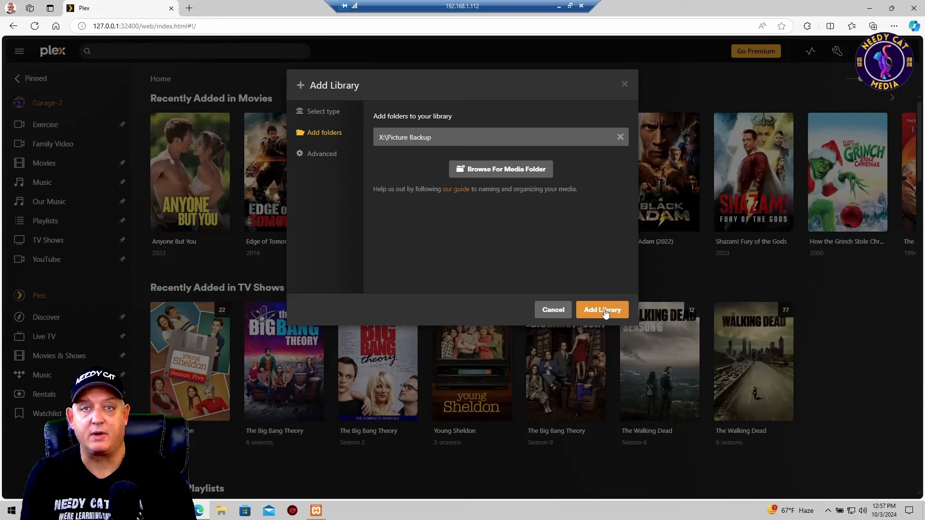
Step: Create the Family Photos library with the Picture Backup folder
click(602, 309)
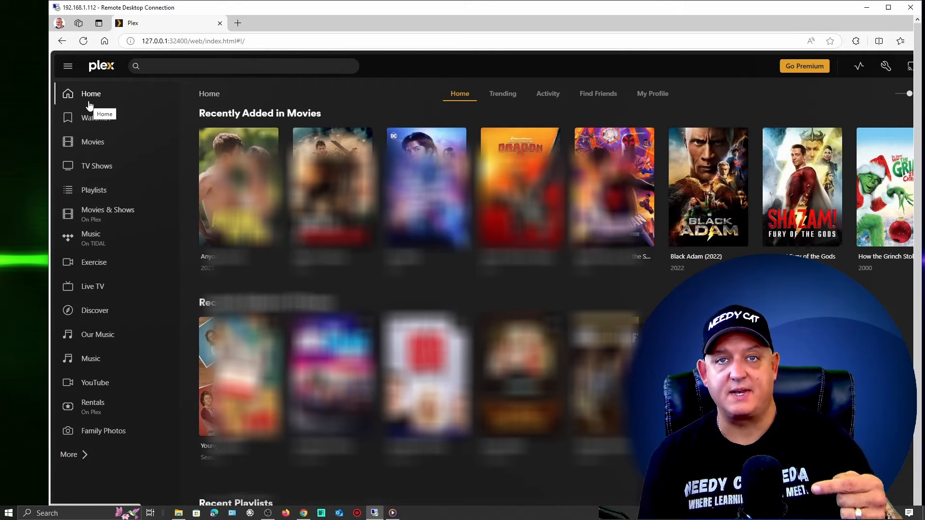
mouse_move(89, 92)
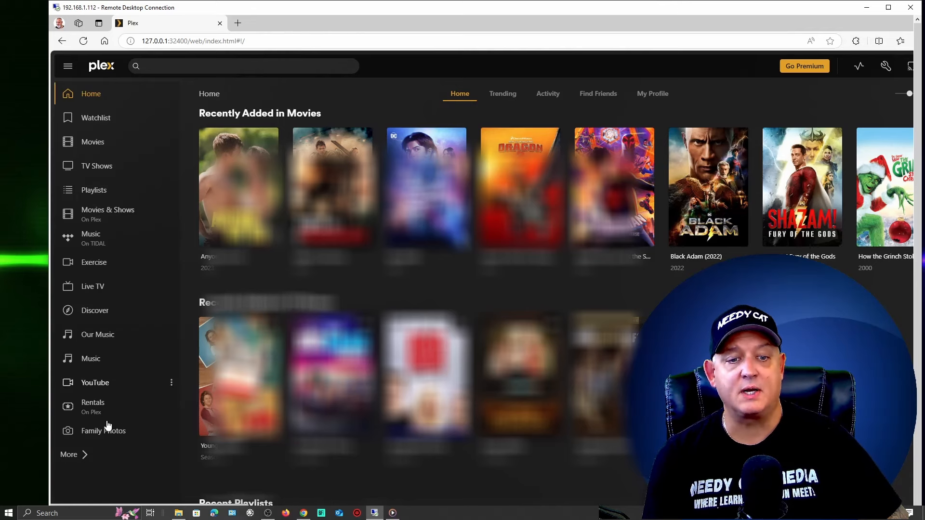
mouse_move(98, 434)
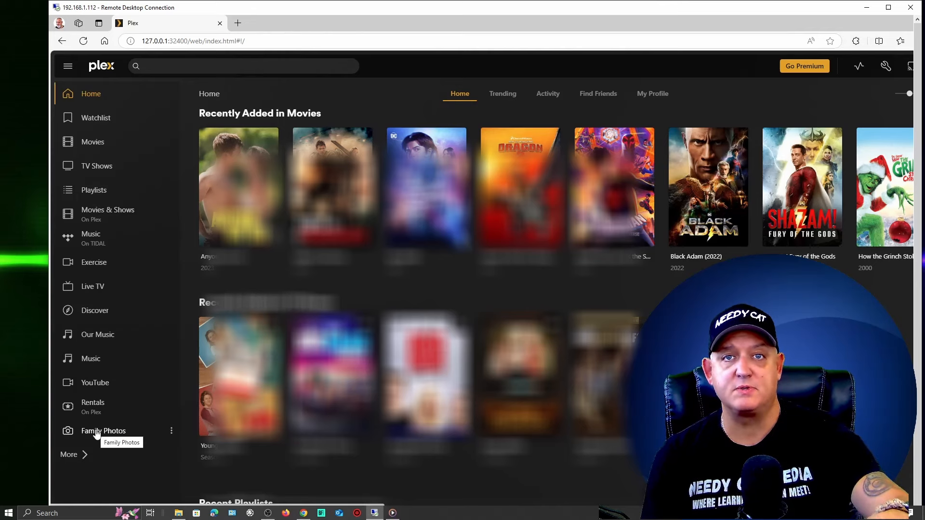
Step: Open Family Photos from the sidebar to view its 418 photos
click(103, 430)
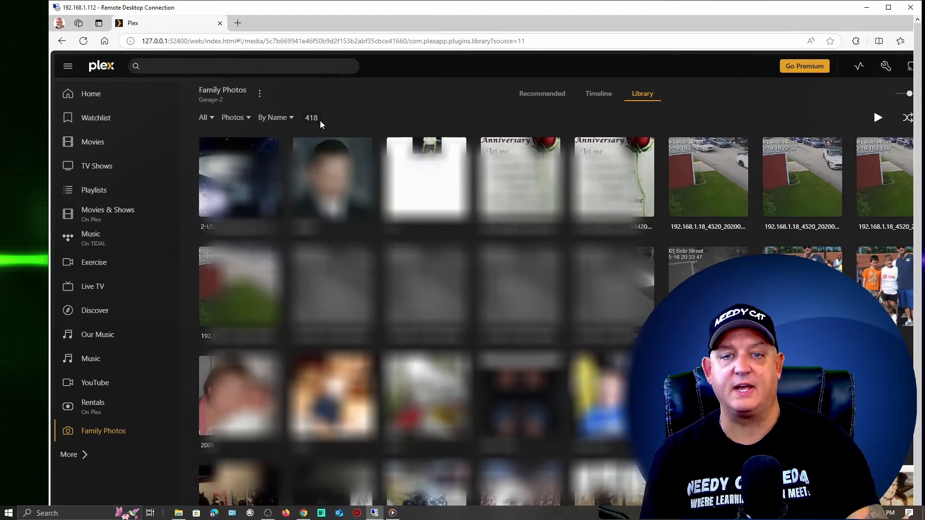
Step: Group Family Photos by Albums and open the 2013 Vacation album
scroll(down, 3)
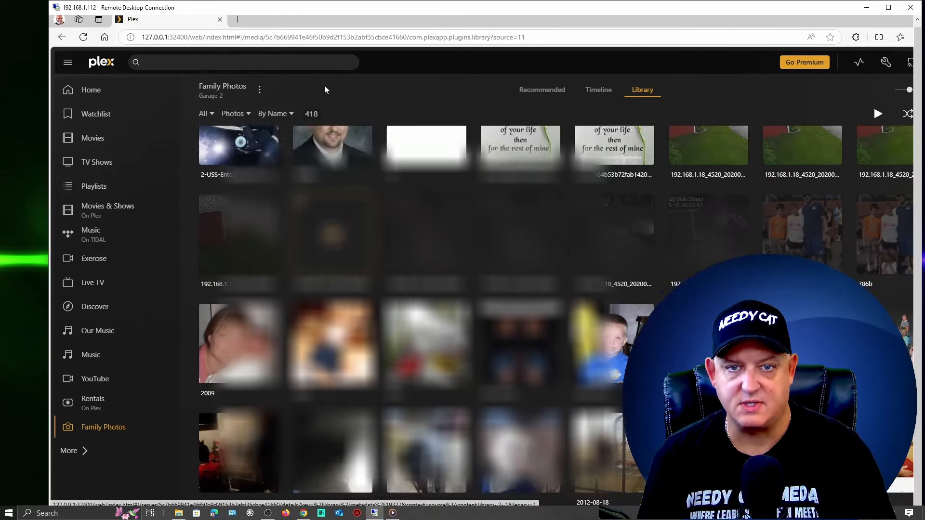
click(232, 113)
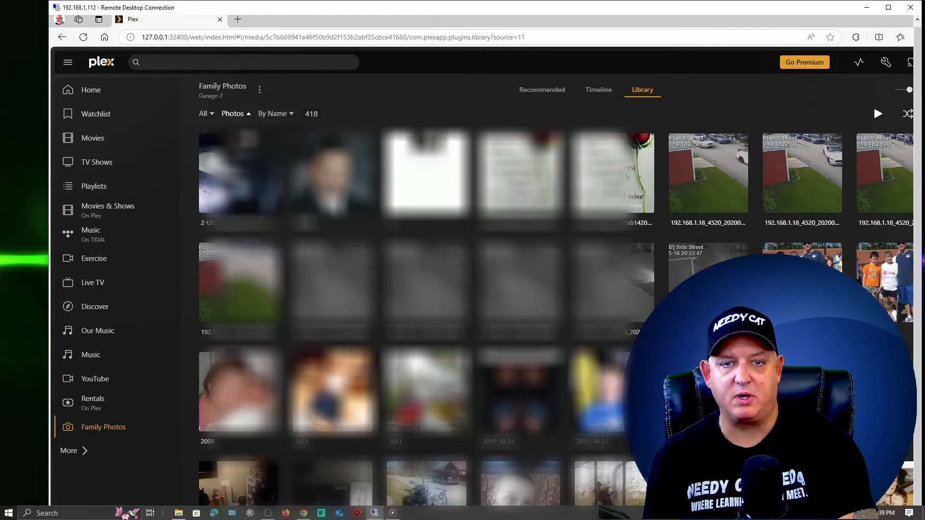
click(233, 114)
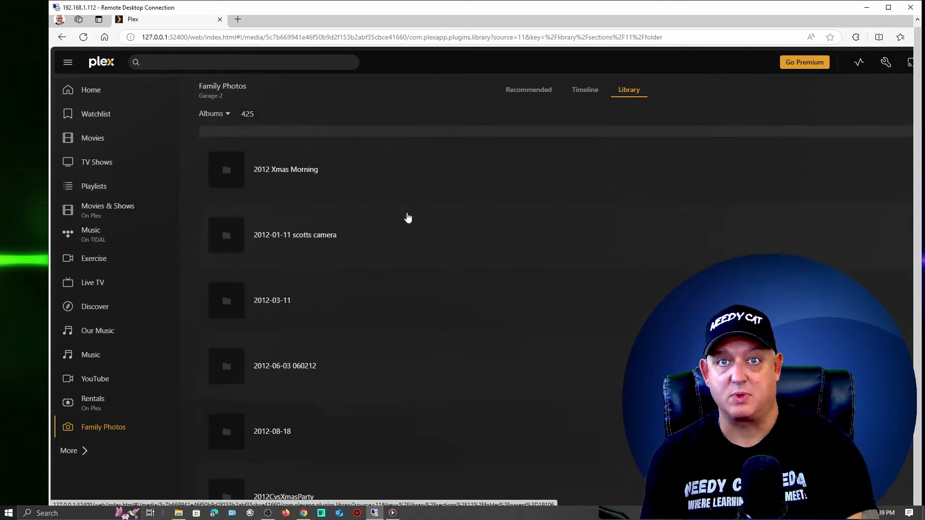
scroll(down, 3)
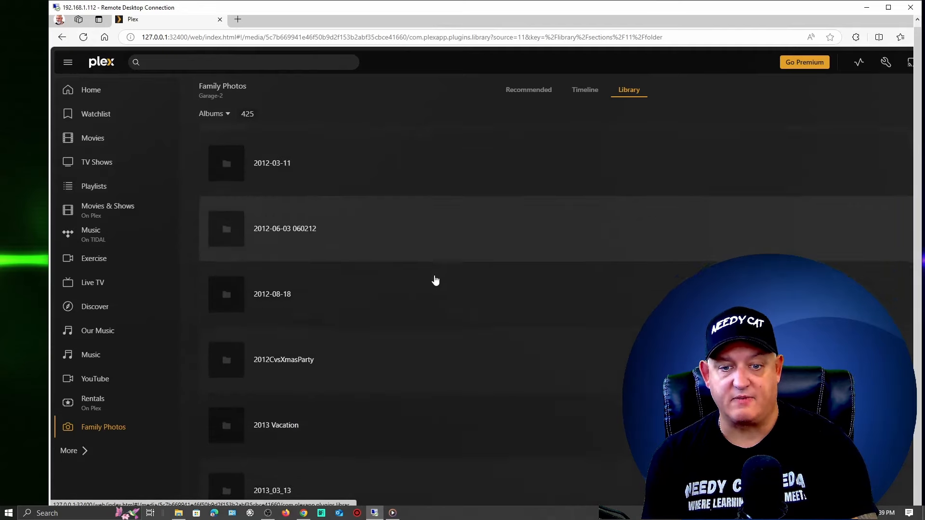
scroll(down, 3)
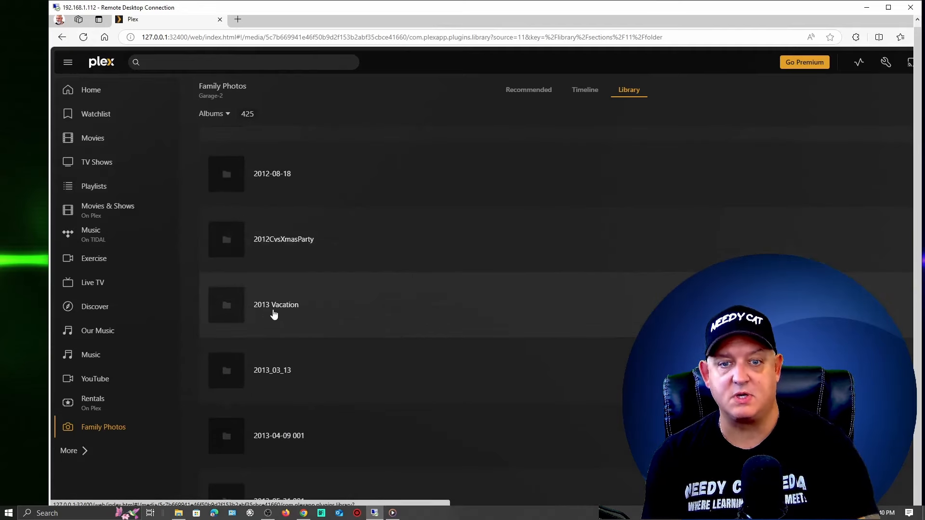
click(276, 305)
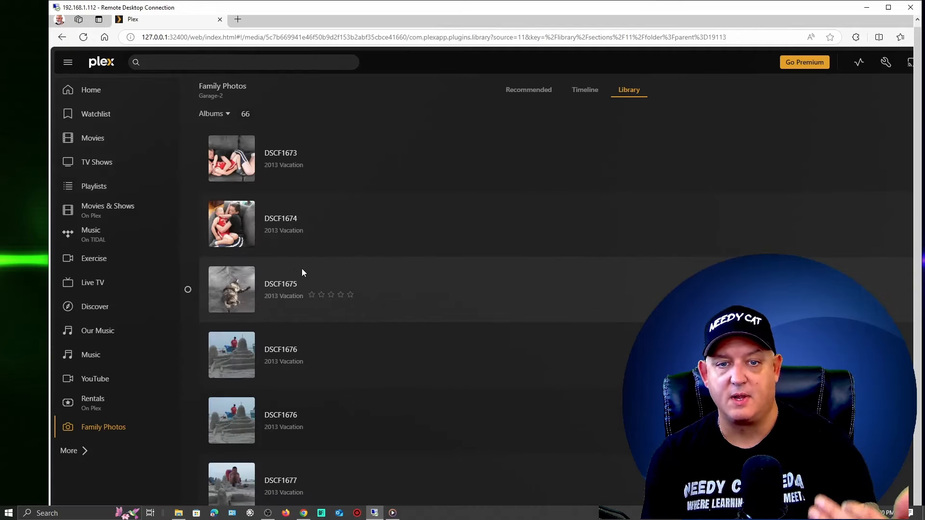